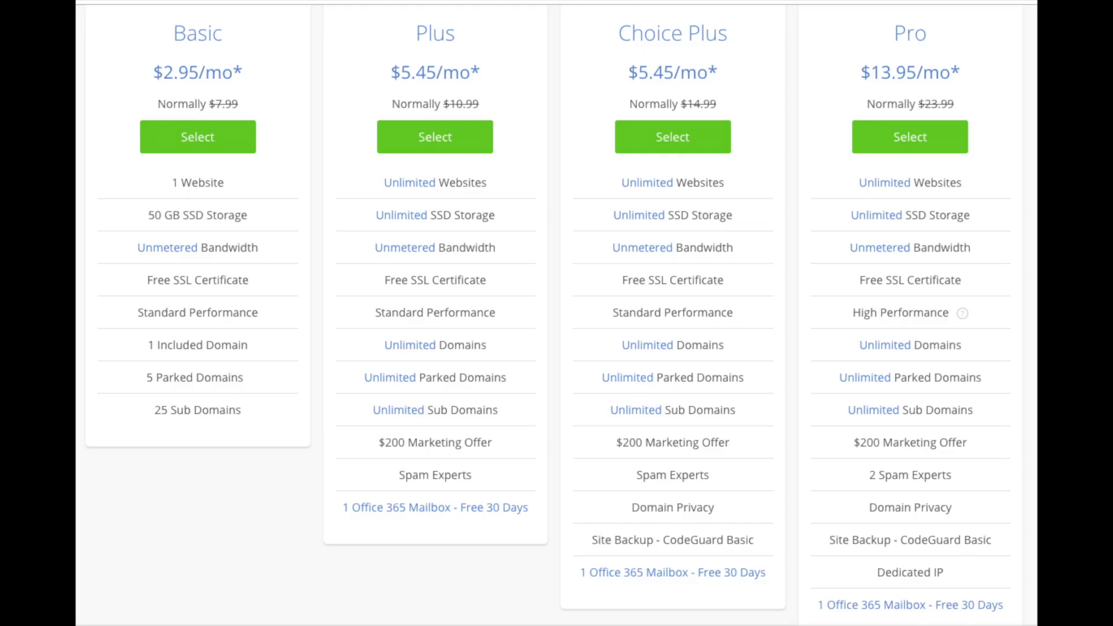
Select a hosting plan from the Bluehost pricing comparison.
{"action": "left_click", "coordinate": [197, 136]}
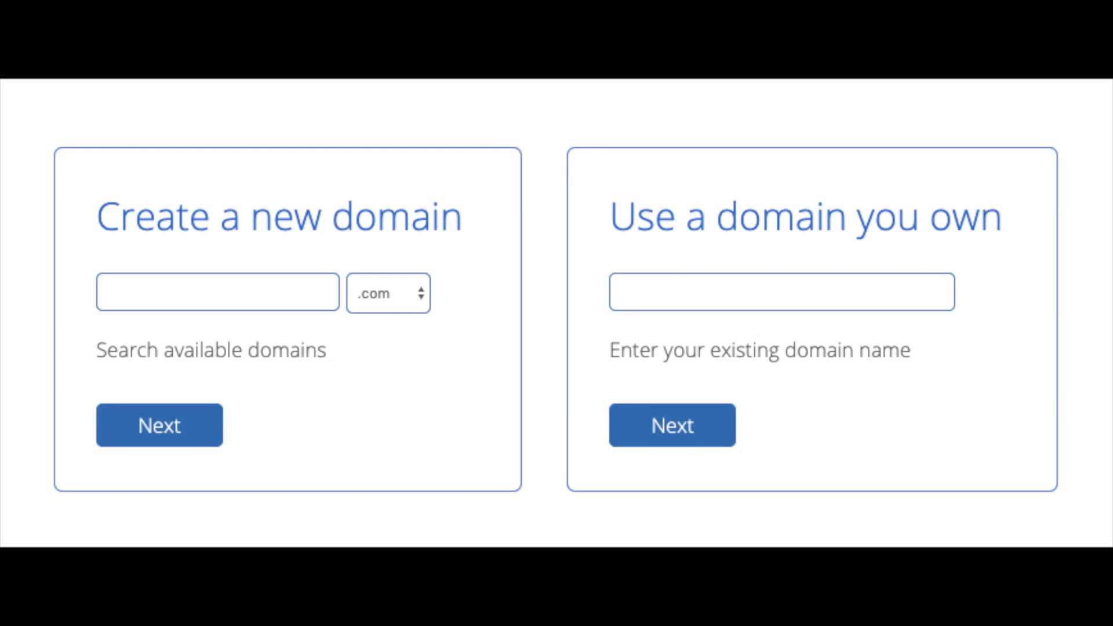
Begin entering a name in the 'Create a new domain' field.
{"action": "left_click", "coordinate": [388, 292]}
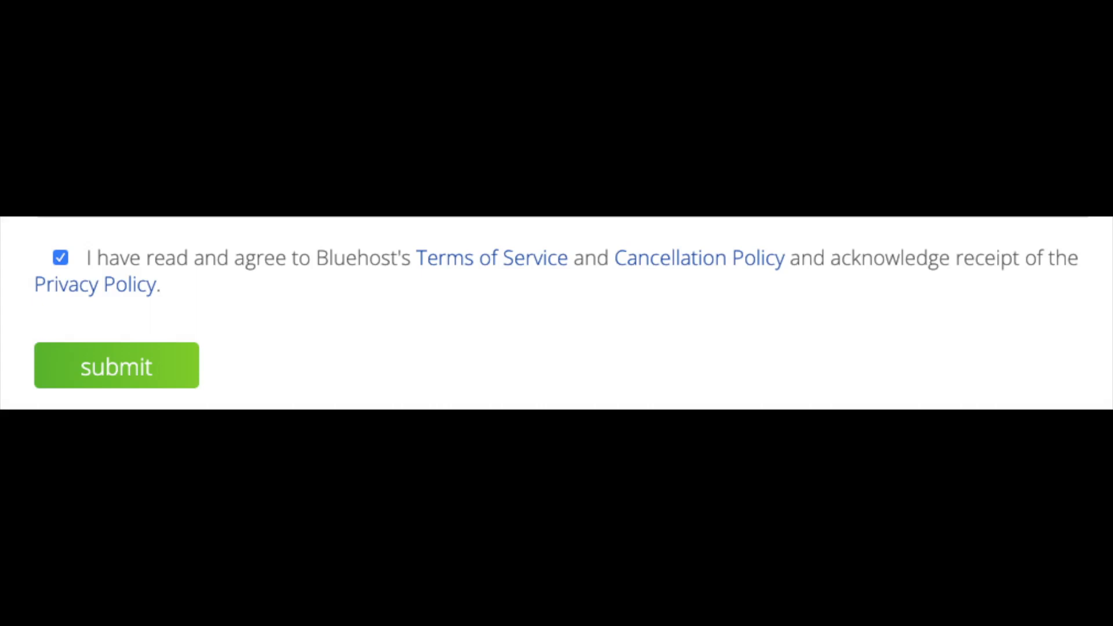
Submit the completed Bluehost sign-up form with the terms agreed.
{"action": "left_click", "coordinate": [116, 366]}
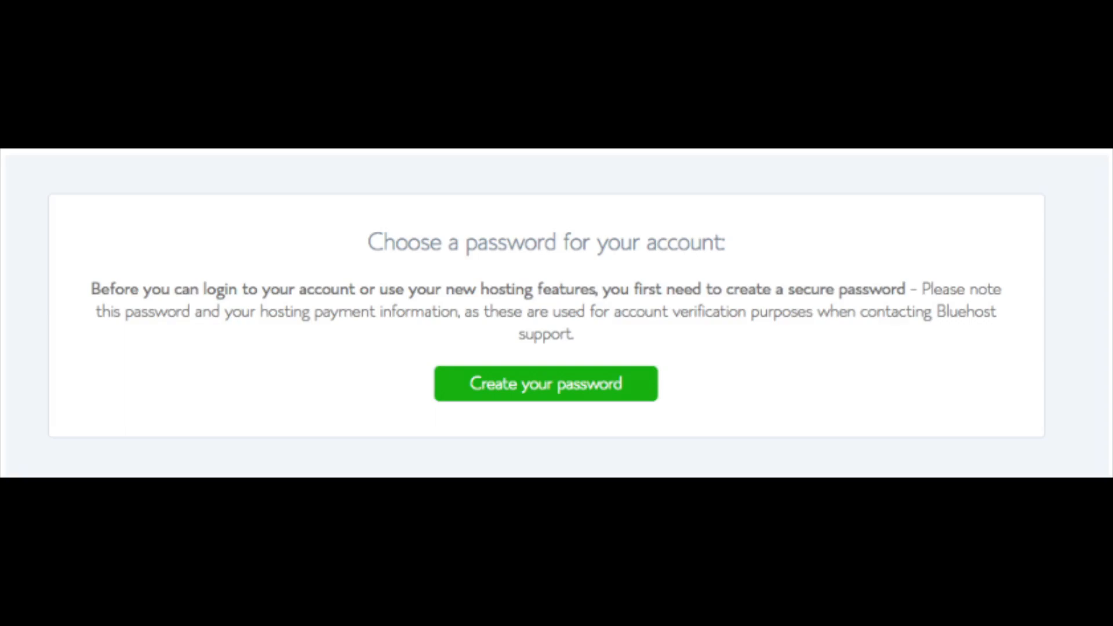
Create and confirm a secure password for the new Bluehost account.
{"action": "left_click", "coordinate": [545, 383]}
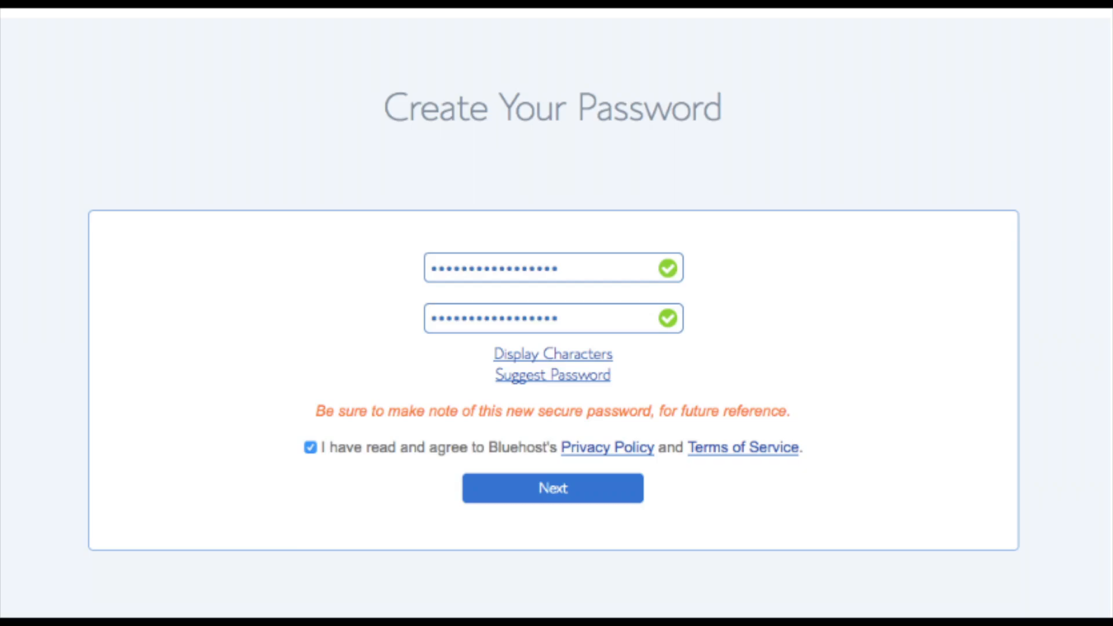
{"action": "left_click", "coordinate": [553, 488]}
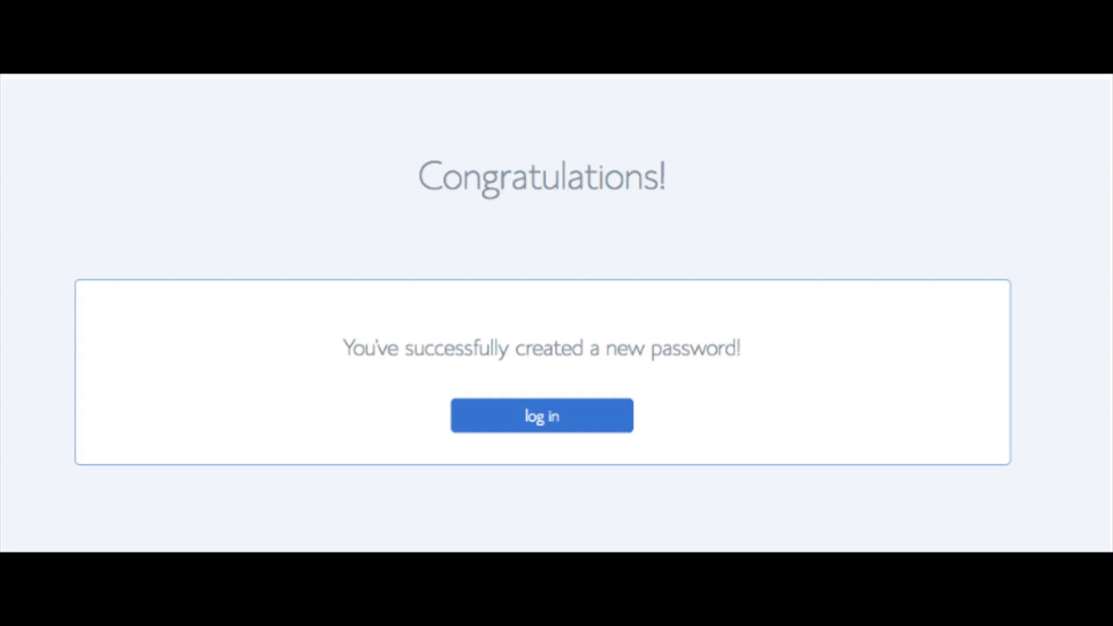
Log in from the Congratulations page and proceed through setup.
{"action": "left_click", "coordinate": [541, 415]}
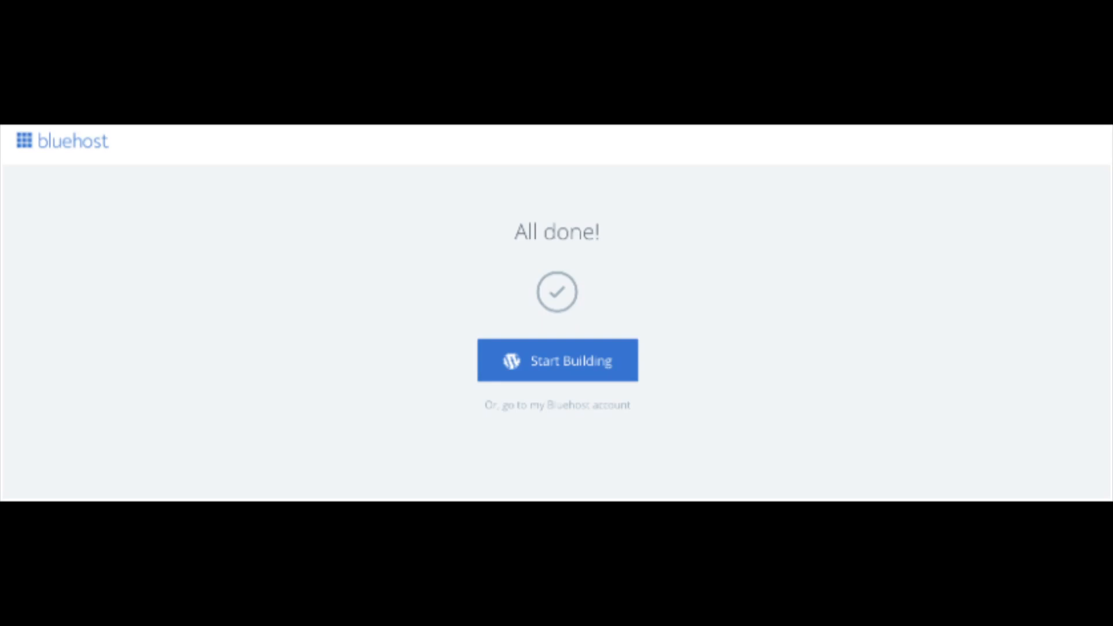
Start building the site and reach the Welcome to WordPress dashboard.
{"action": "left_click", "coordinate": [557, 360]}
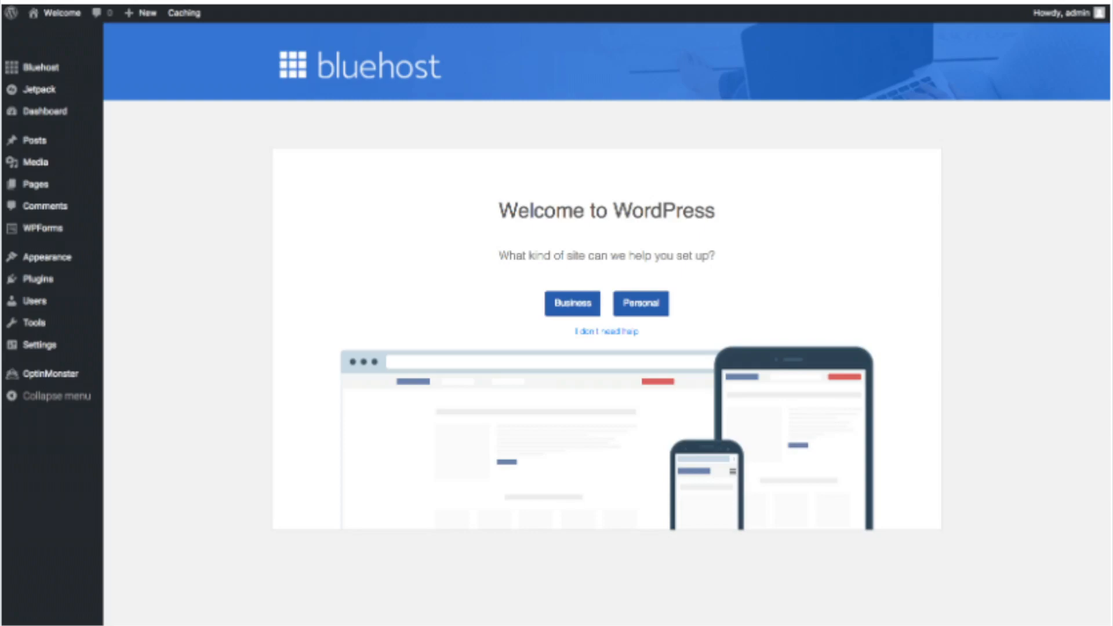
{"action": "left_click", "coordinate": [40, 68]}
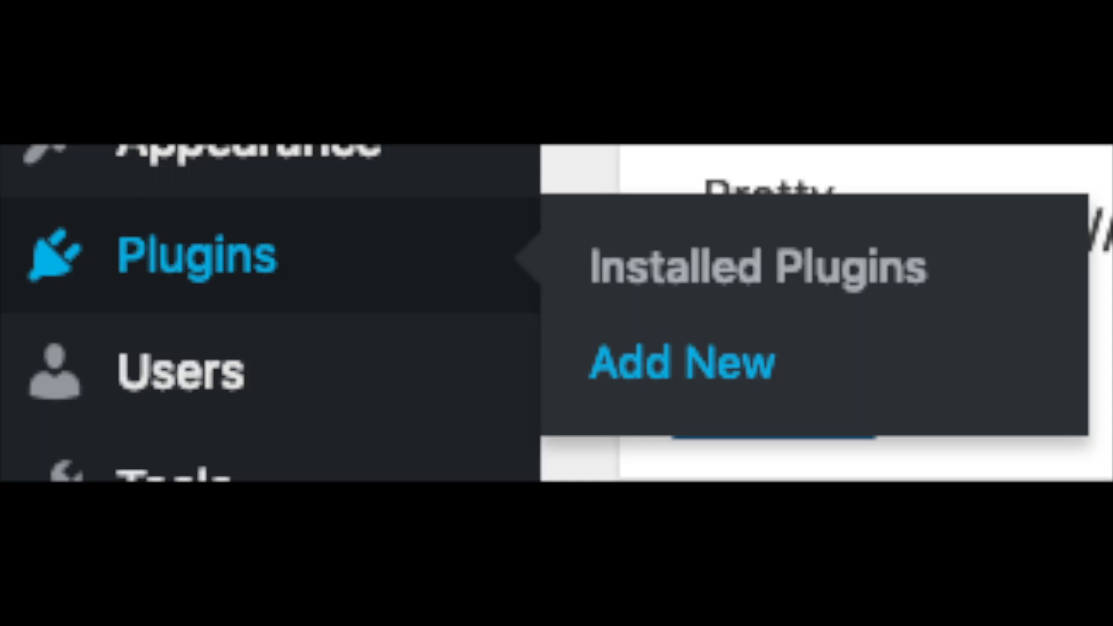
Reach the Appearance > Themes Add New page with the featured themes.
{"action": "left_click", "coordinate": [680, 362]}
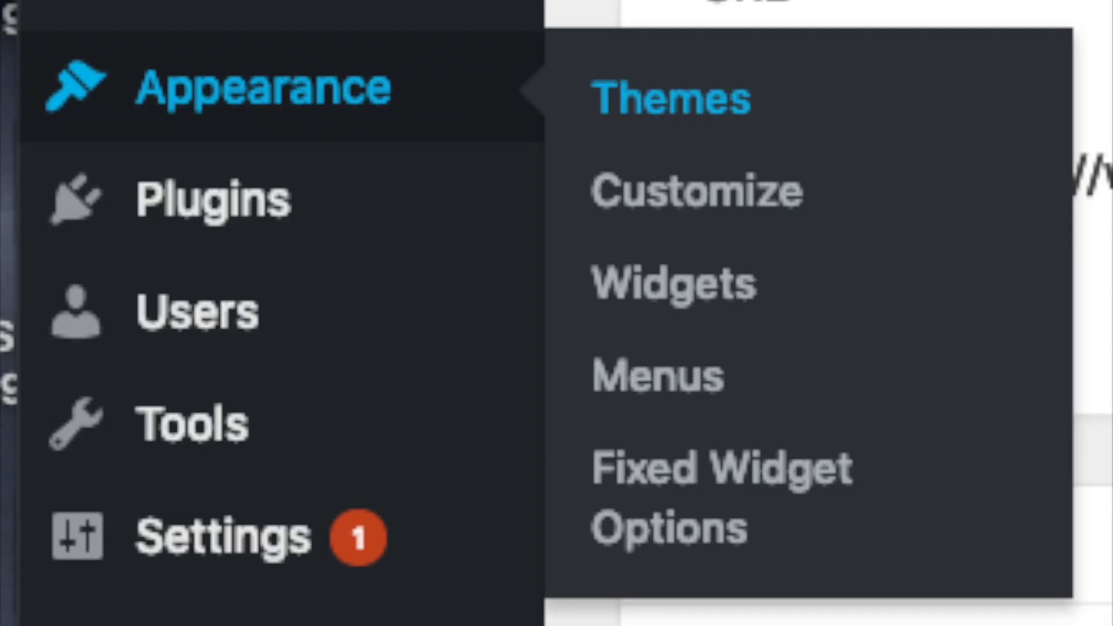
{"action": "left_click", "coordinate": [670, 98]}
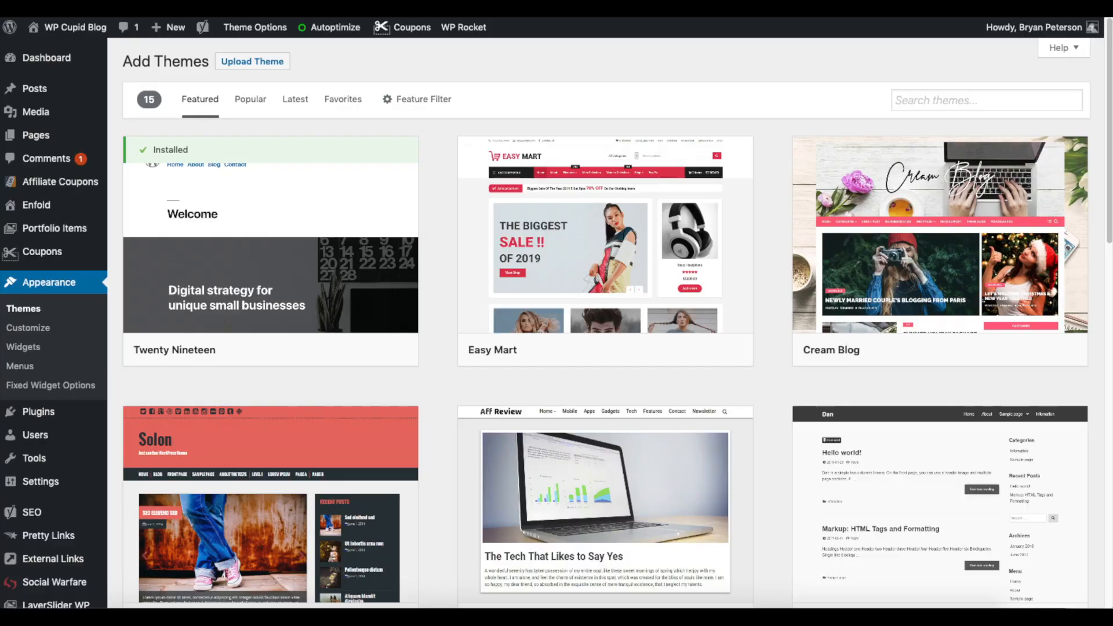
Browse the theme list and view details of the codepress corporate theme.
{"action": "left_click", "coordinate": [254, 100]}
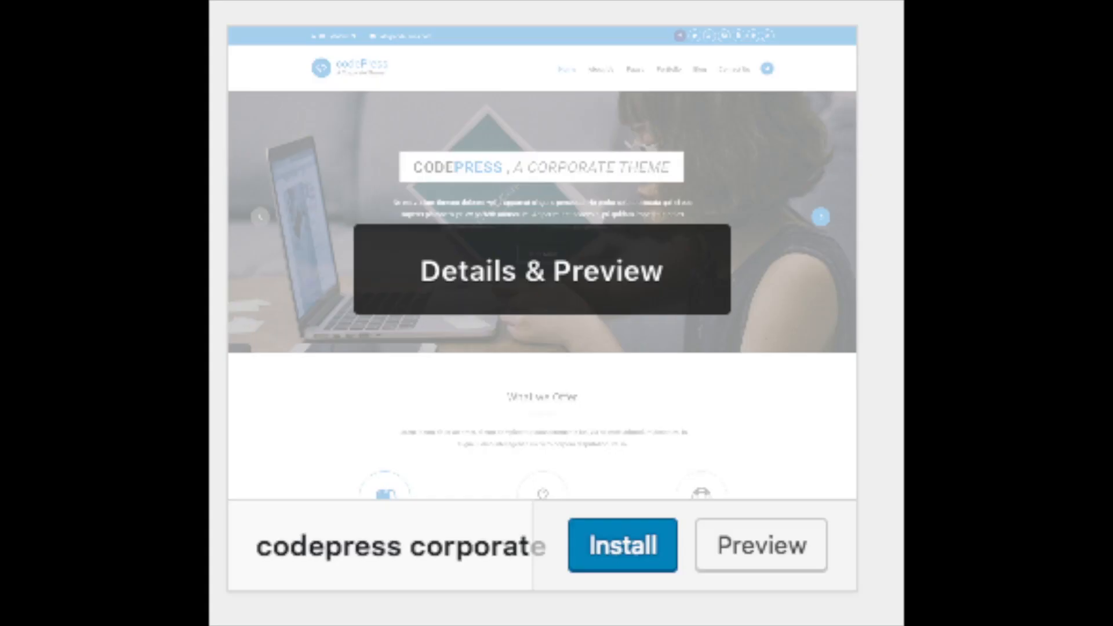
{"action": "left_click", "coordinate": [621, 545]}
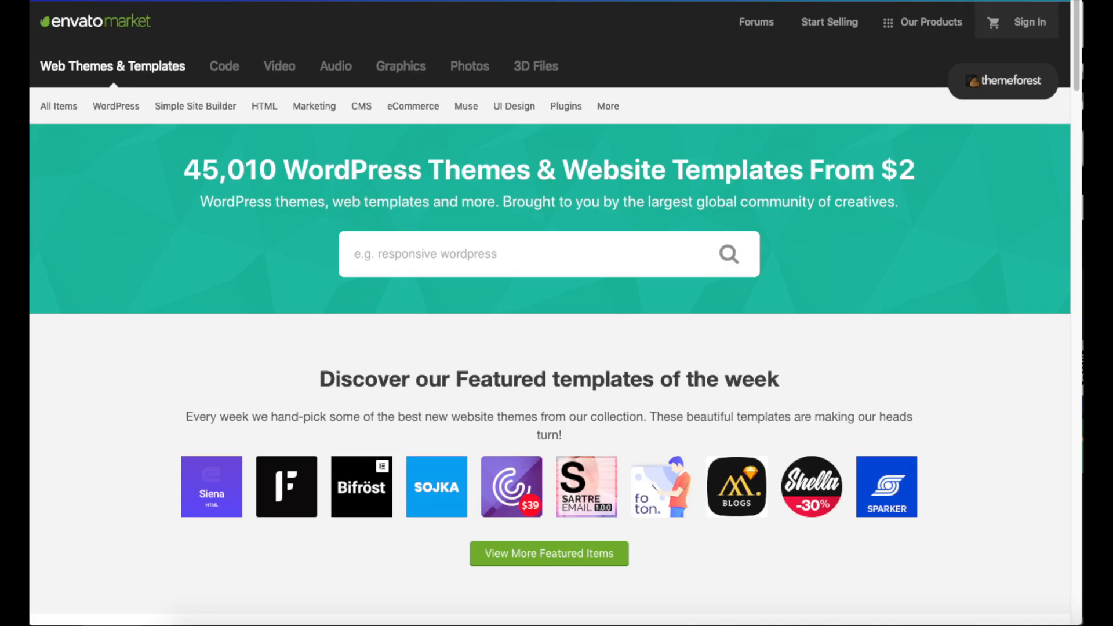
Show ThemeForest's WordPress categories from the Envato Market category bar.
{"action": "left_click", "coordinate": [116, 105]}
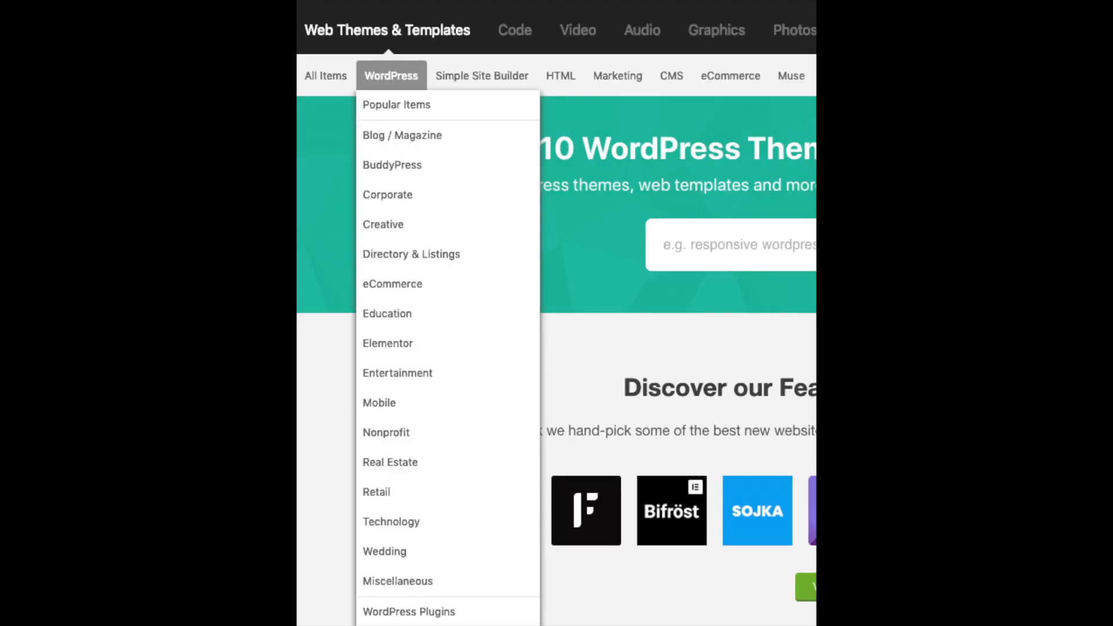